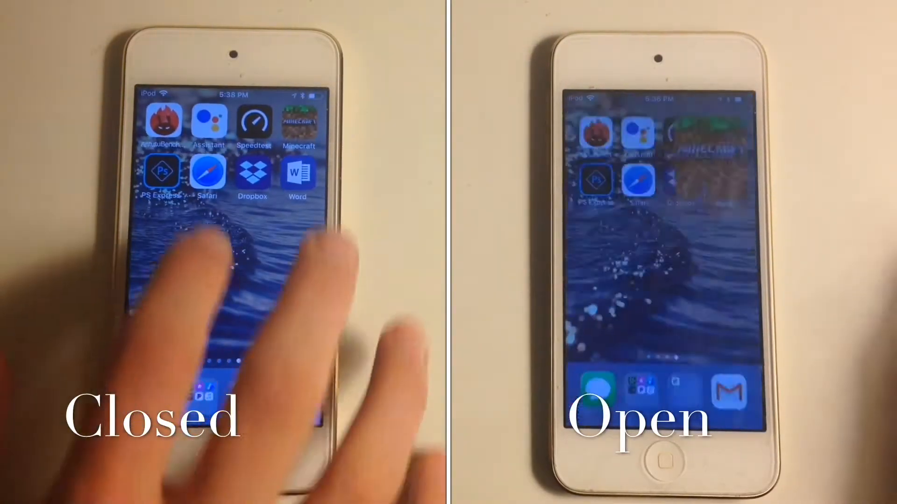
Step: Launch PS Express on the closed iPod and bring up sharing options on the open one
click(161, 171)
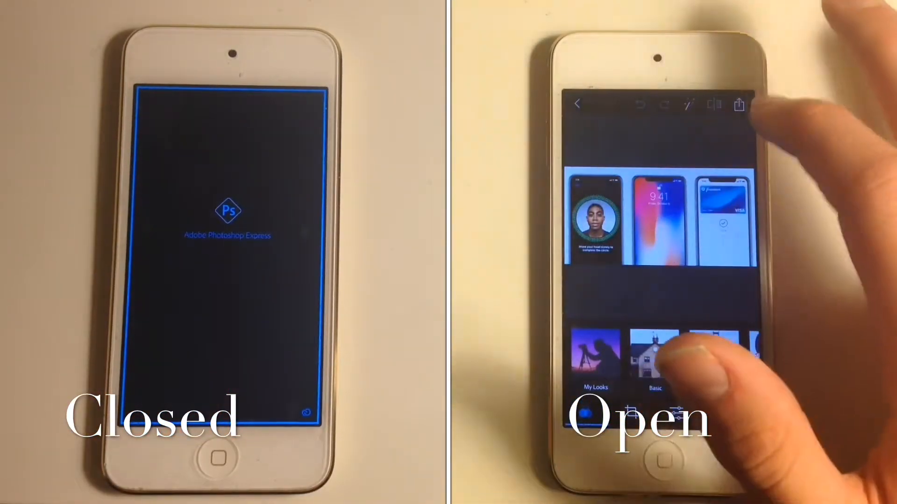
click(739, 105)
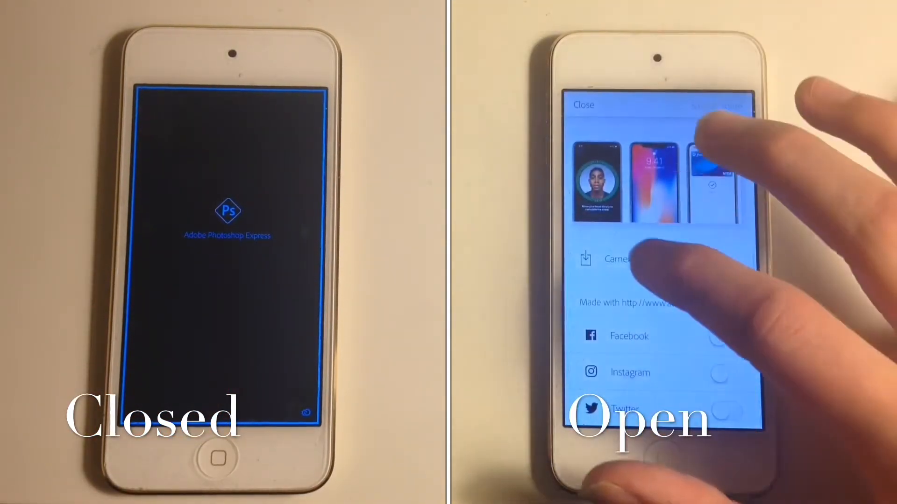